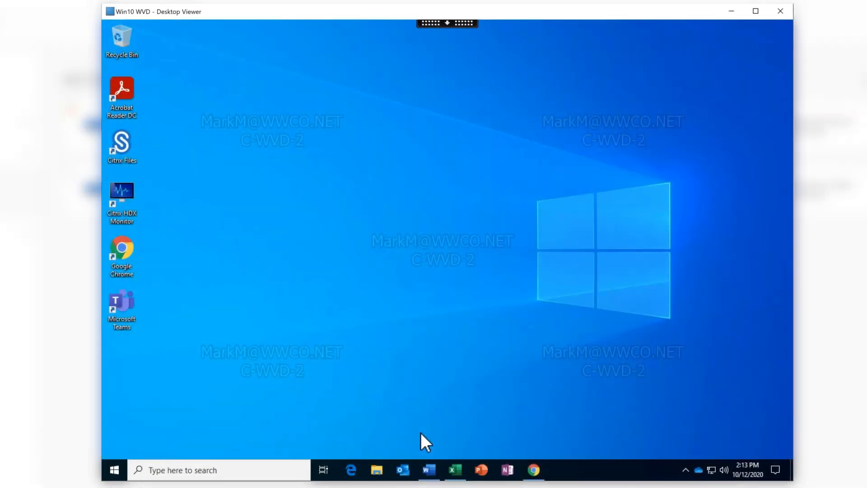
# Launch Word from the Win10 WVD taskbar to show the Market Analysis document with its watermark.
pyautogui.click(428, 470)
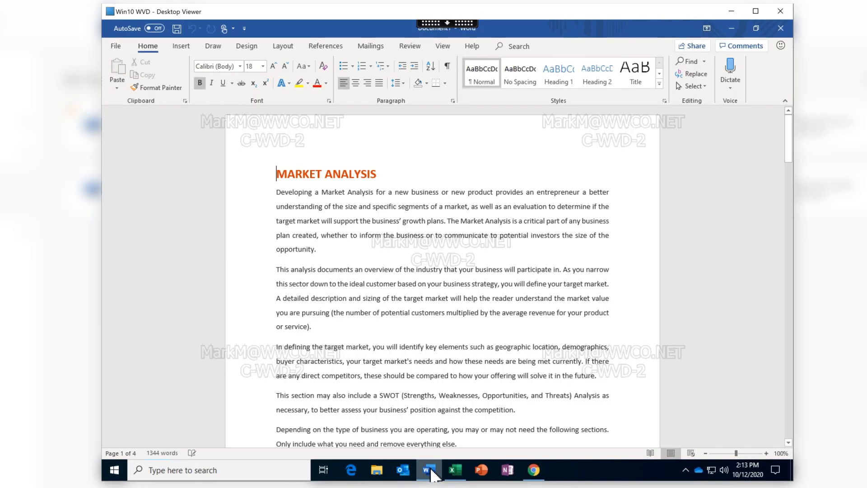
pyautogui.moveTo(456, 474)
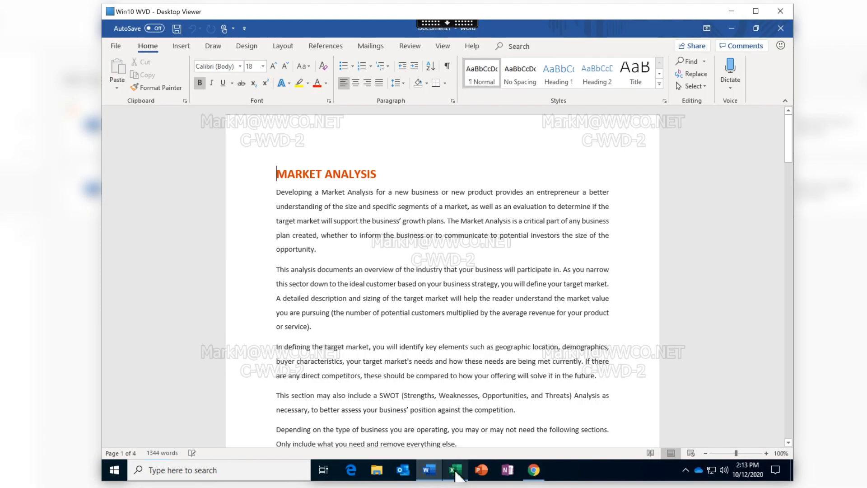
pyautogui.click(454, 470)
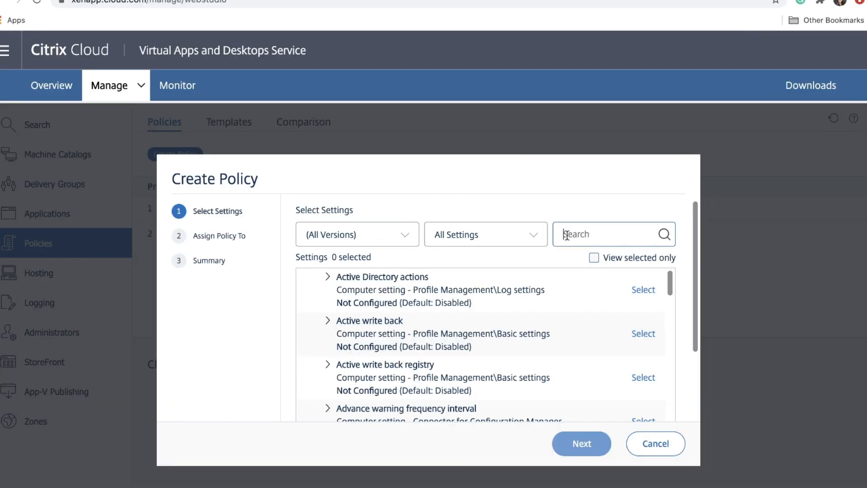
# Search 'Session Watermark', add the Enable session watermark setting and set it to Enabled.
pyautogui.write('Session Watermark')
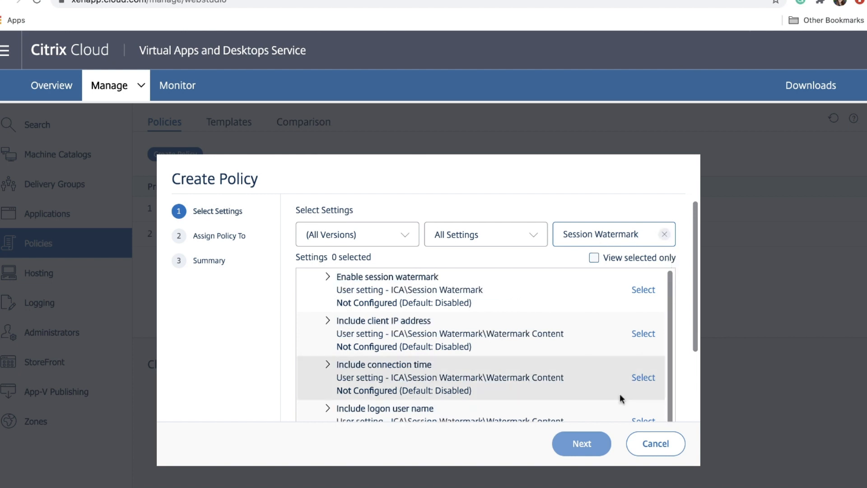
pyautogui.moveTo(633, 299)
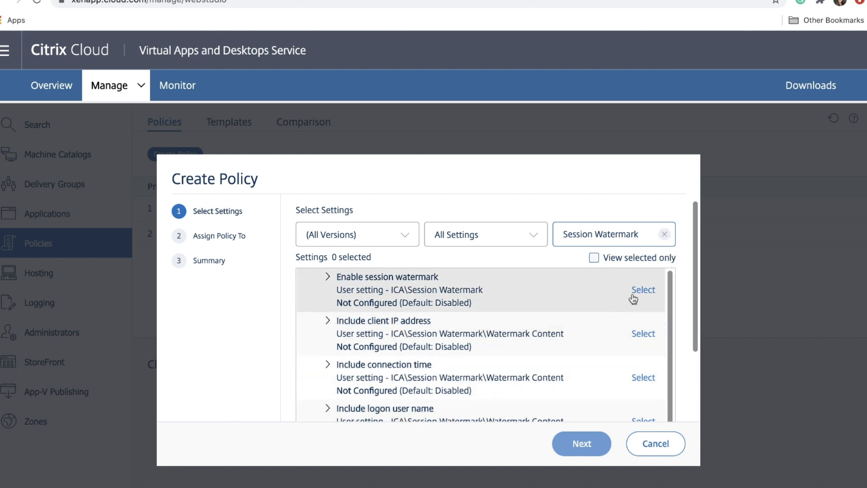
pyautogui.click(642, 289)
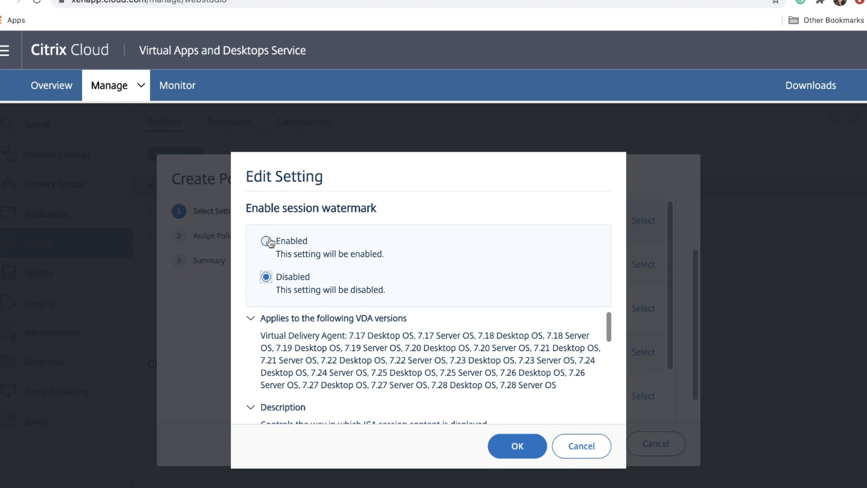
pyautogui.click(268, 240)
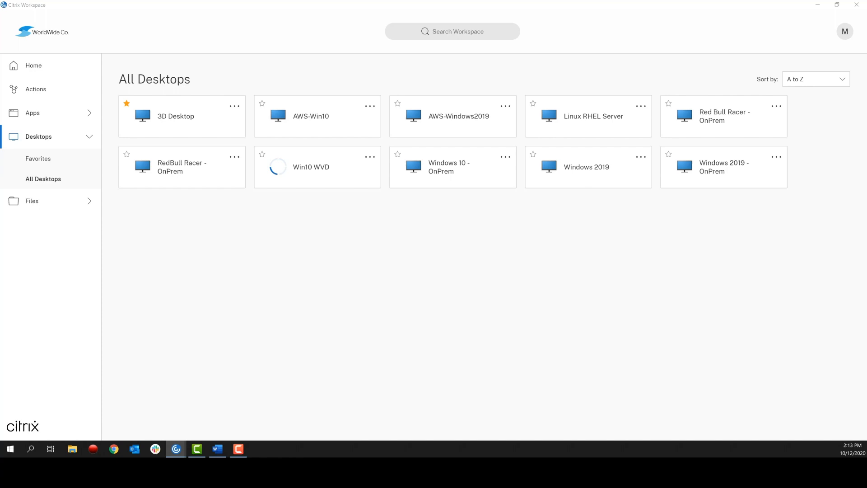
# Launch the Win10 WVD desktop from the All Desktops tile.
pyautogui.click(311, 167)
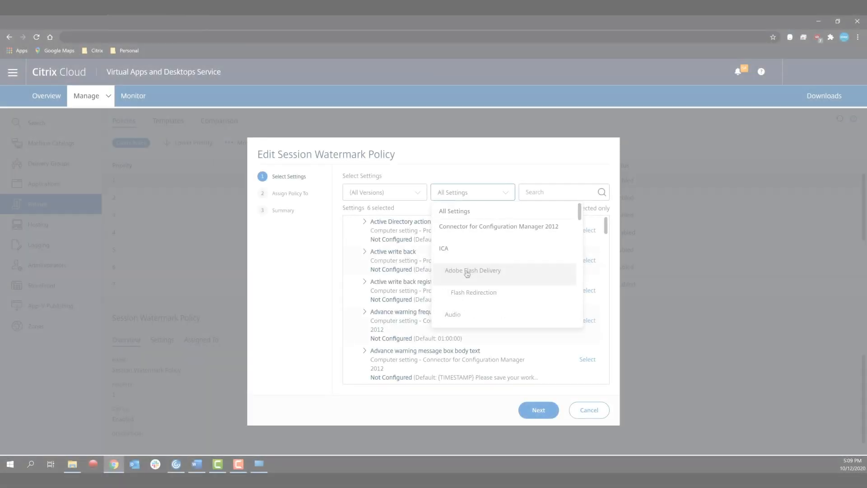
# Filter to Session Watermark settings and set Watermark custom text to 'Top Secret'.
pyautogui.click(471, 191)
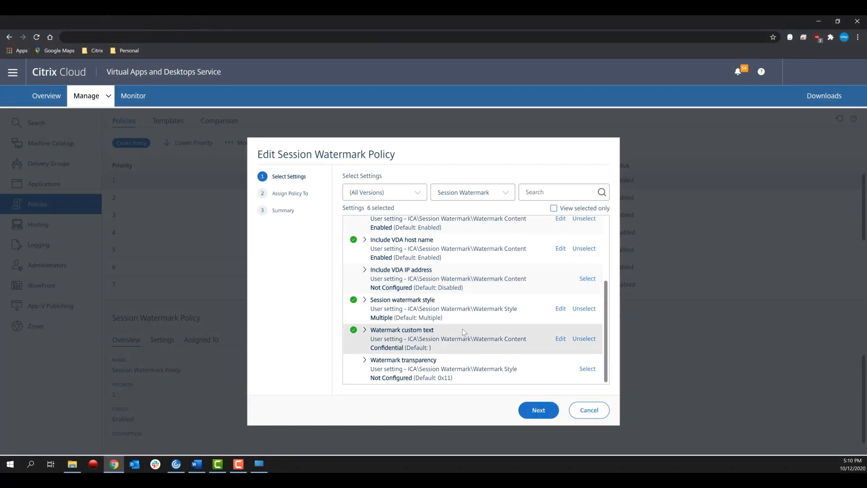
pyautogui.click(560, 338)
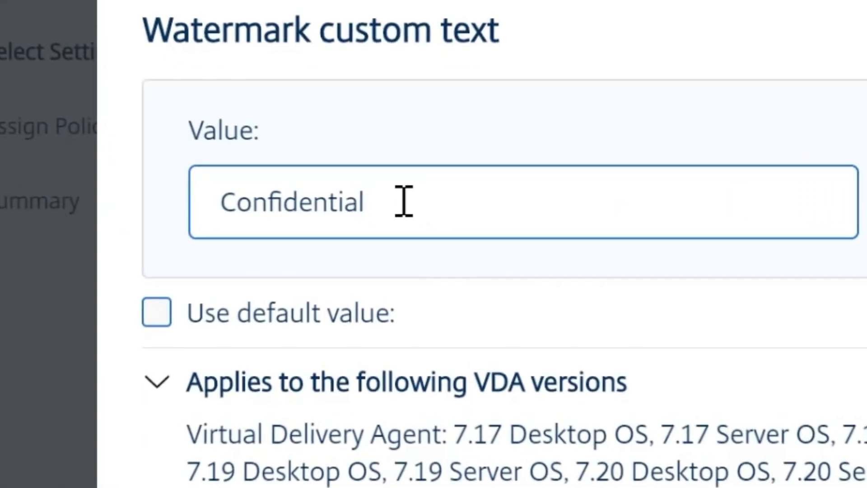
pyautogui.write('Top Secret')
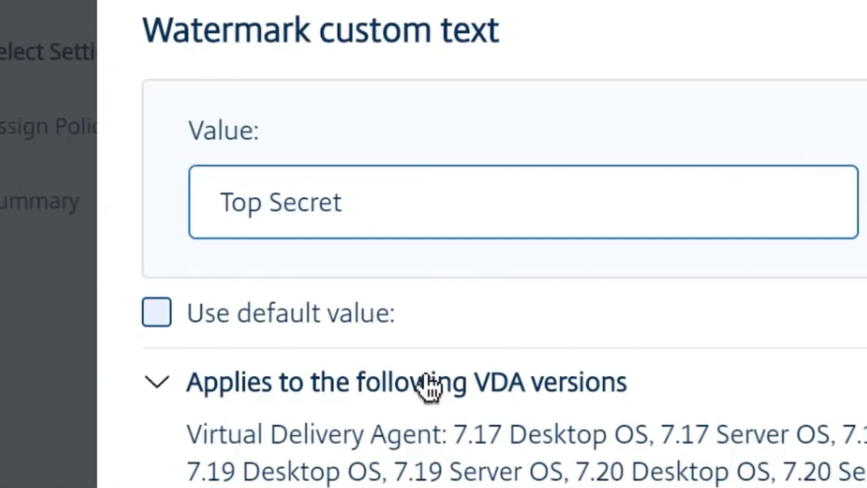